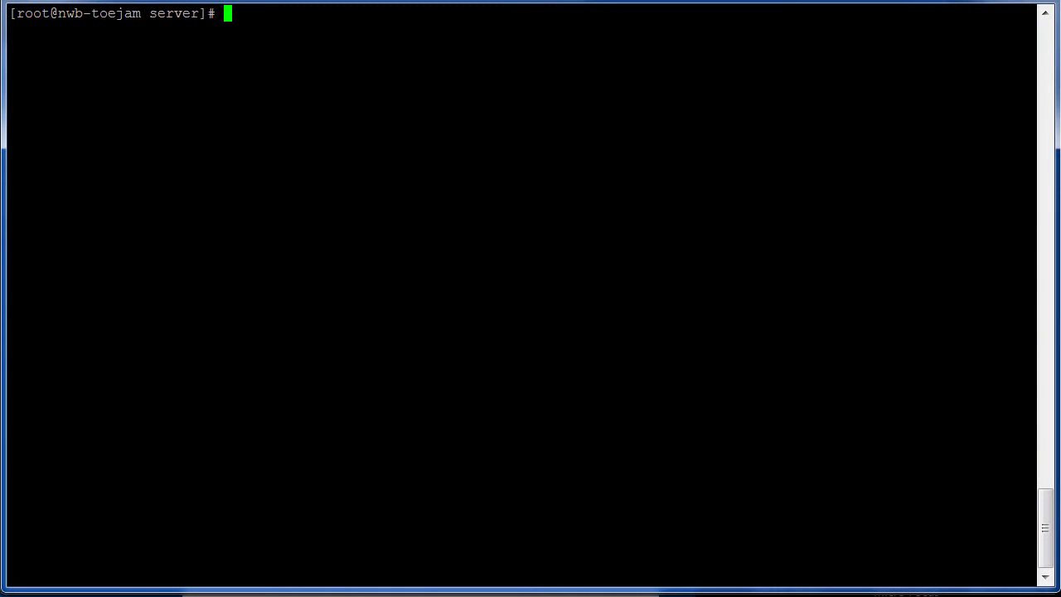
Step: Show the current directory with pwd, then list files, highlighting build.sh and run.sh
type("pwd")
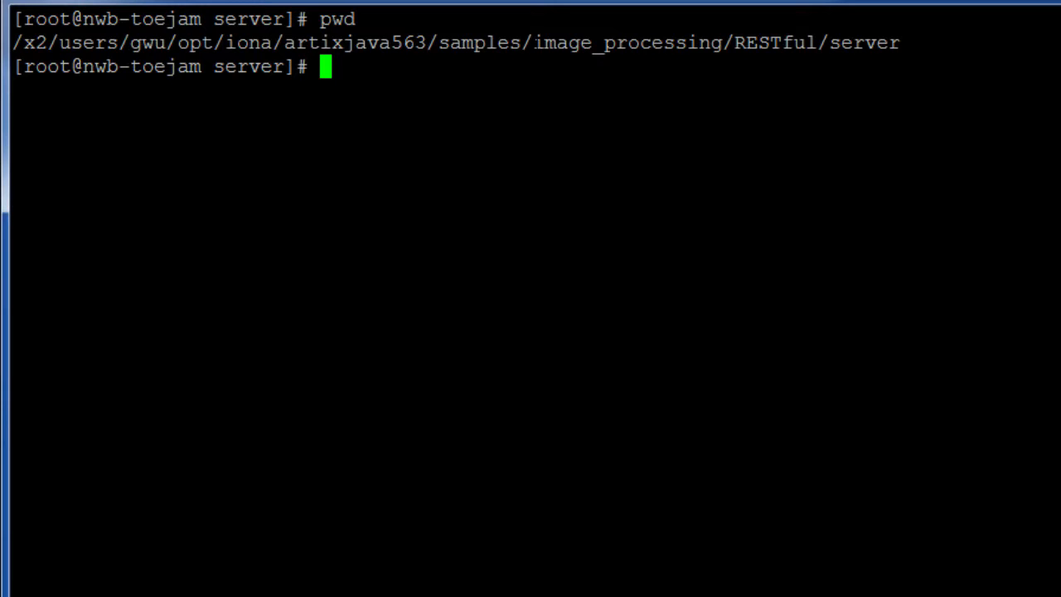
double_click(563, 42)
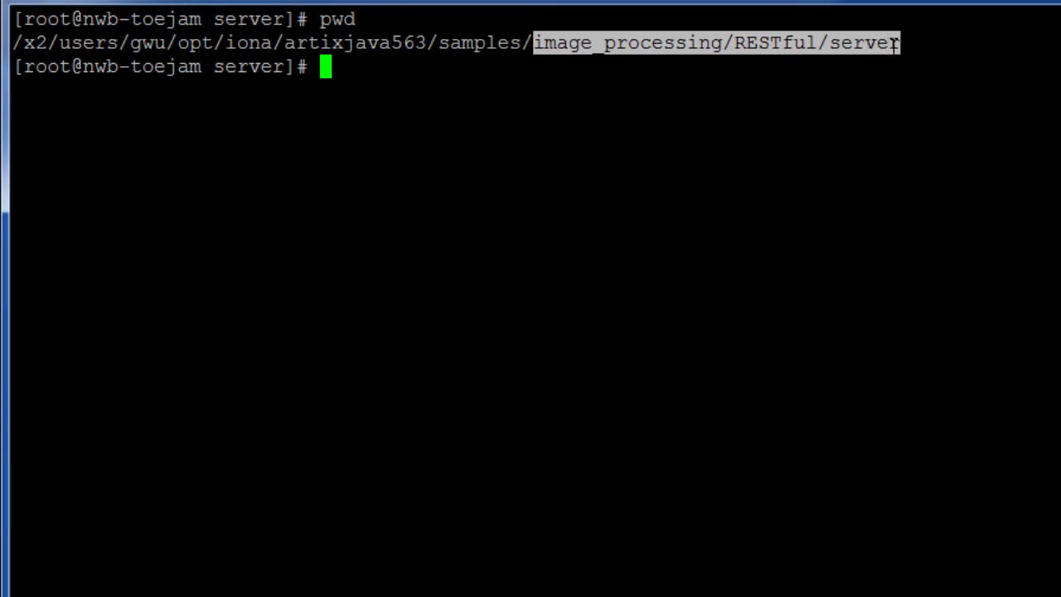
type("ls")
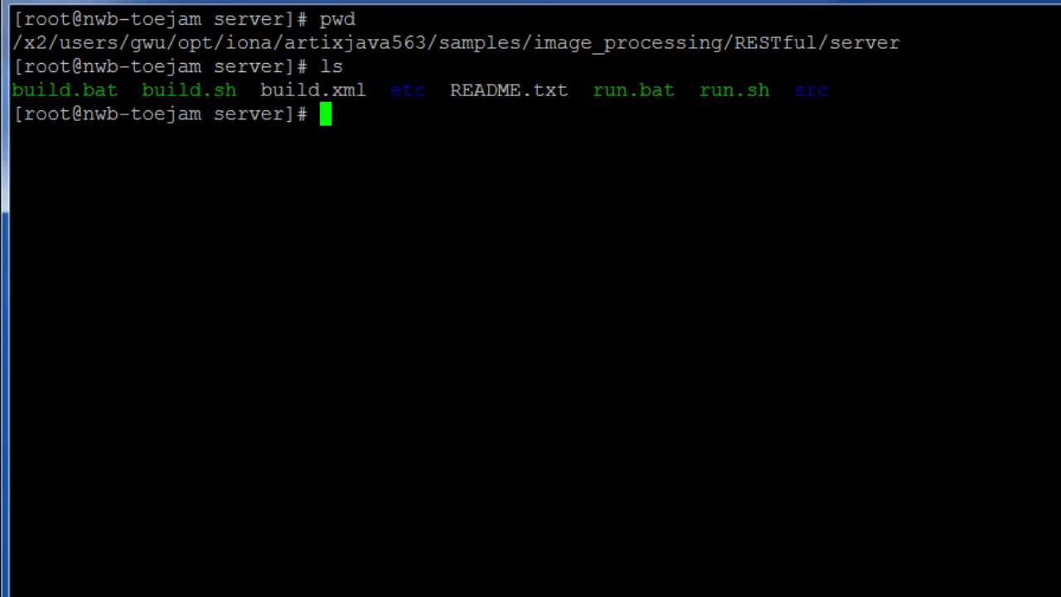
double_click(188, 90)
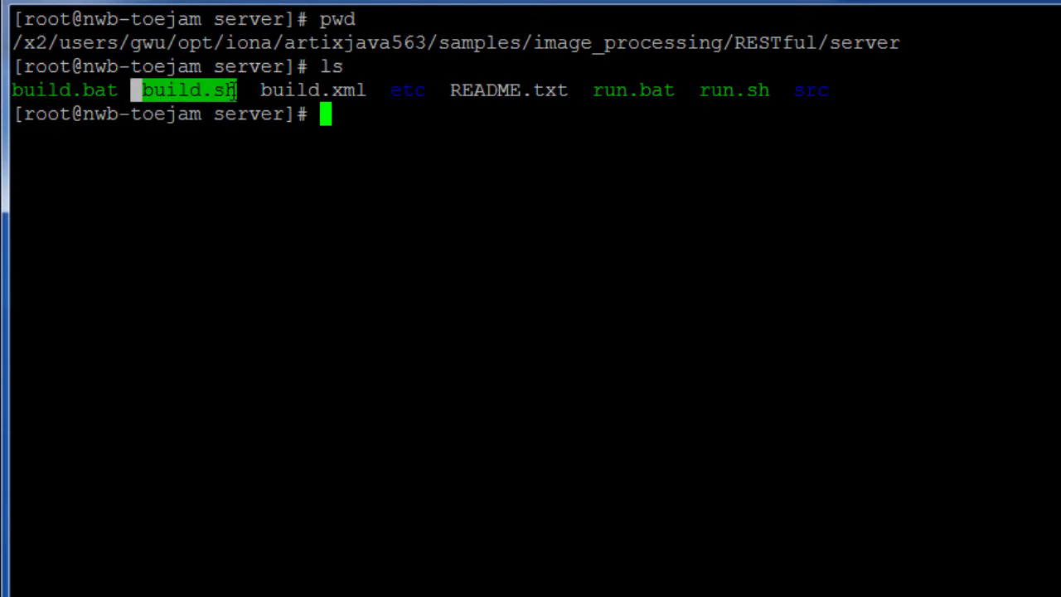
double_click(732, 89)
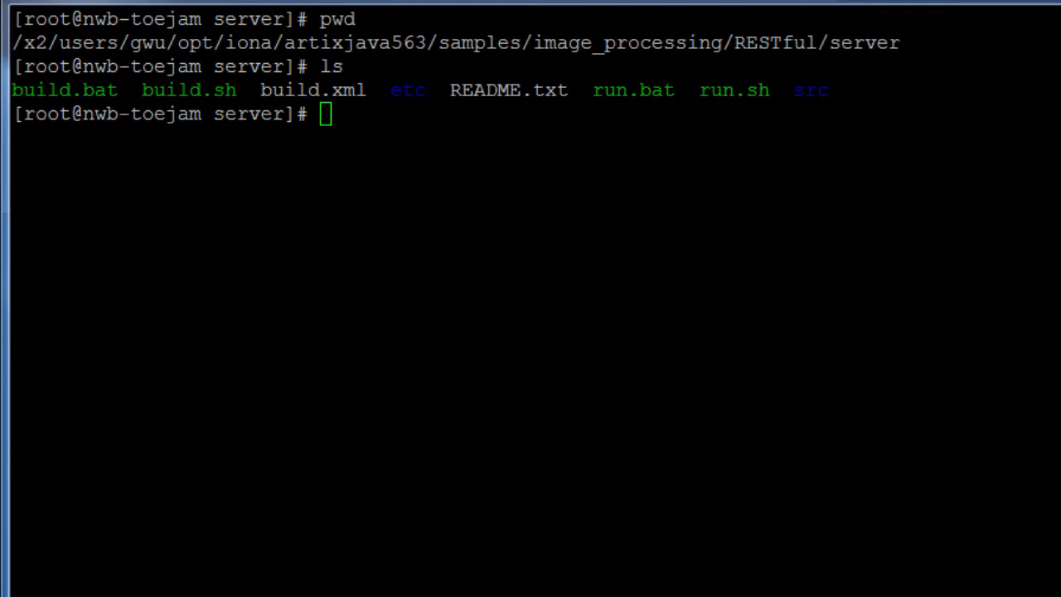
Step: Compile the server sample with ./build.sh until BUILD SUCCESSFUL
type("./build.sh")
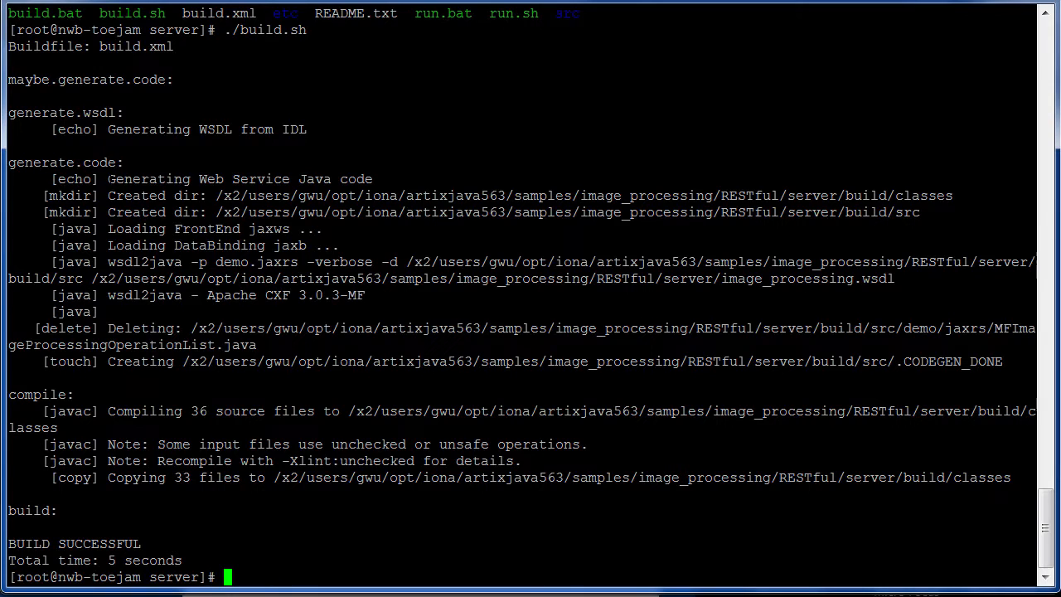
double_click(239, 178)
type("./run.sh")
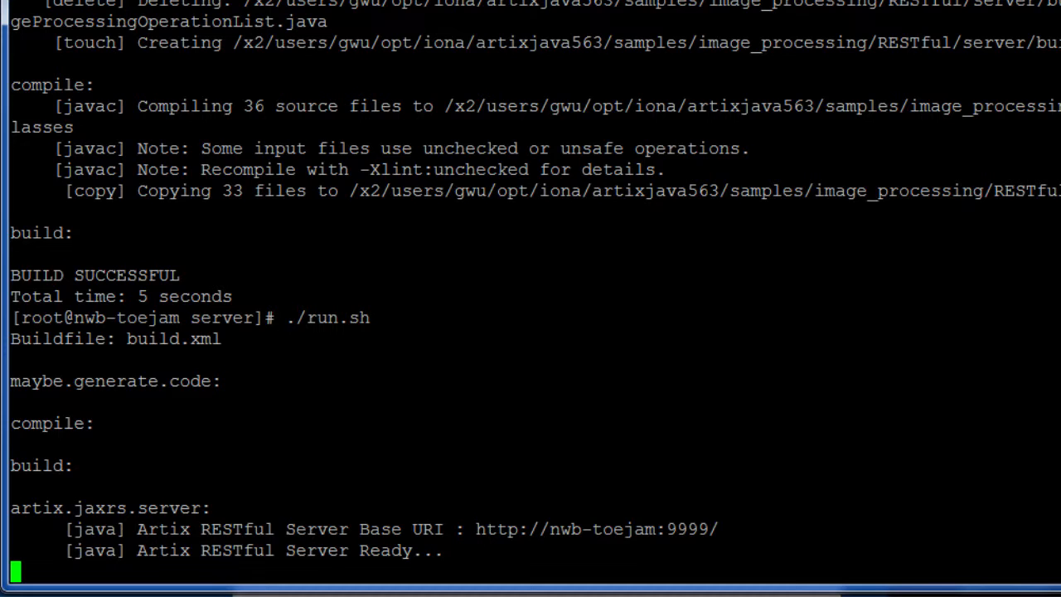
Step: Highlight the running server's base URI on port 9999 in the output
double_click(398, 528)
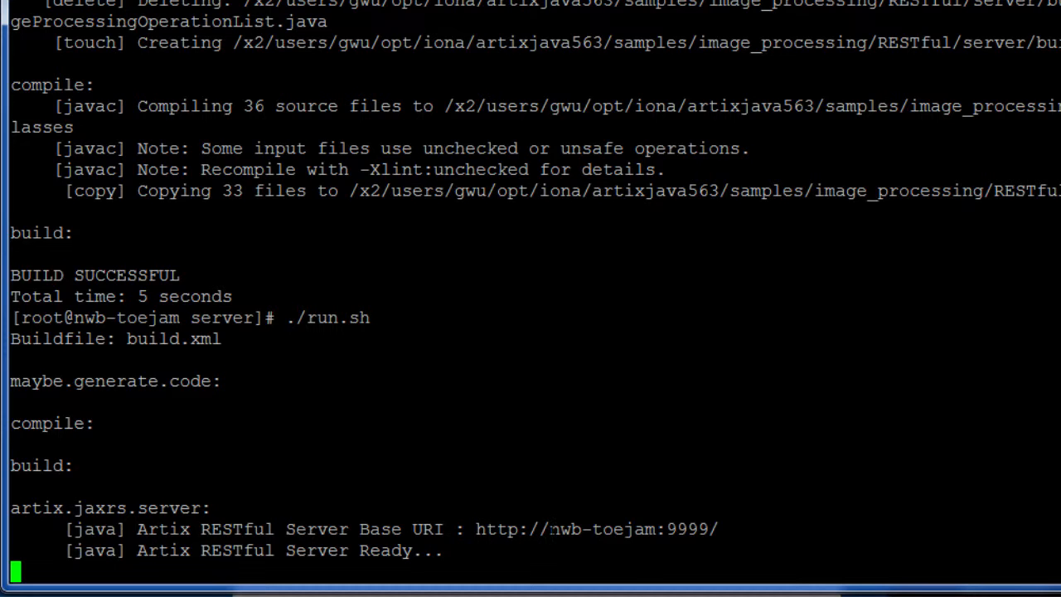
double_click(597, 528)
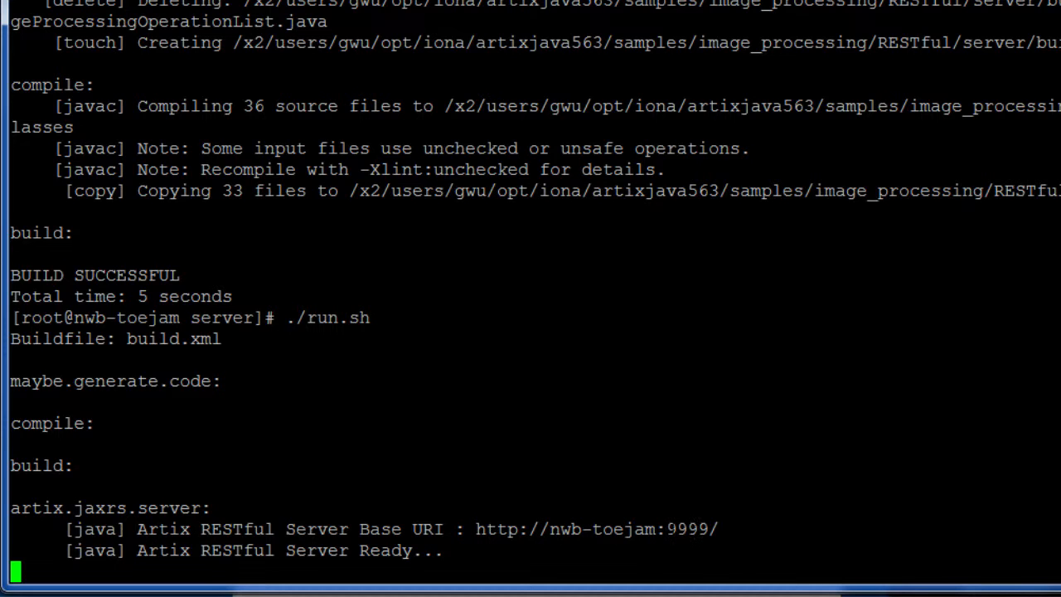
double_click(686, 529)
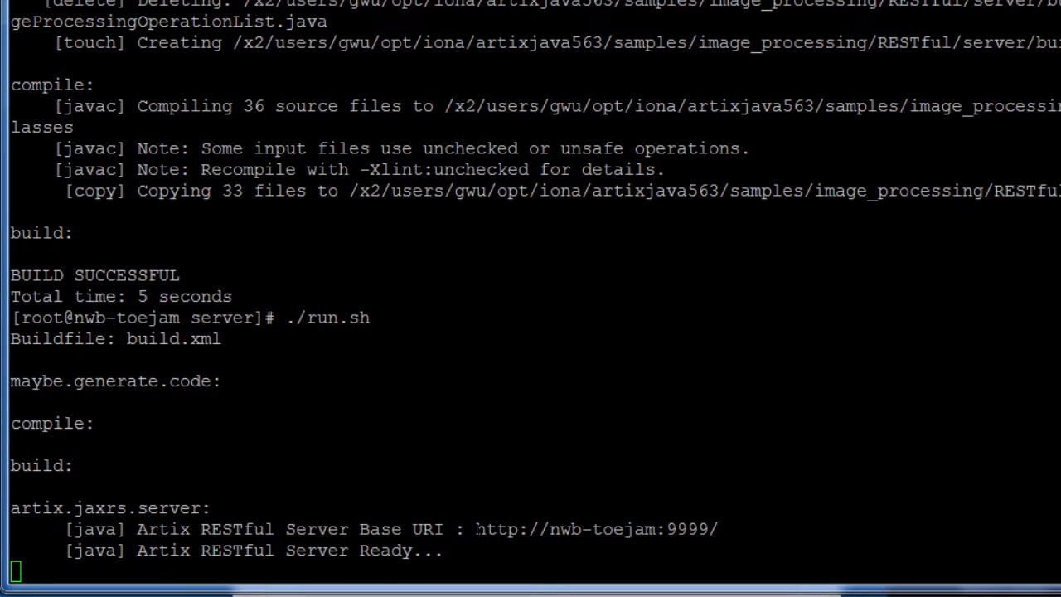
left_click_drag(476, 529, 718, 529)
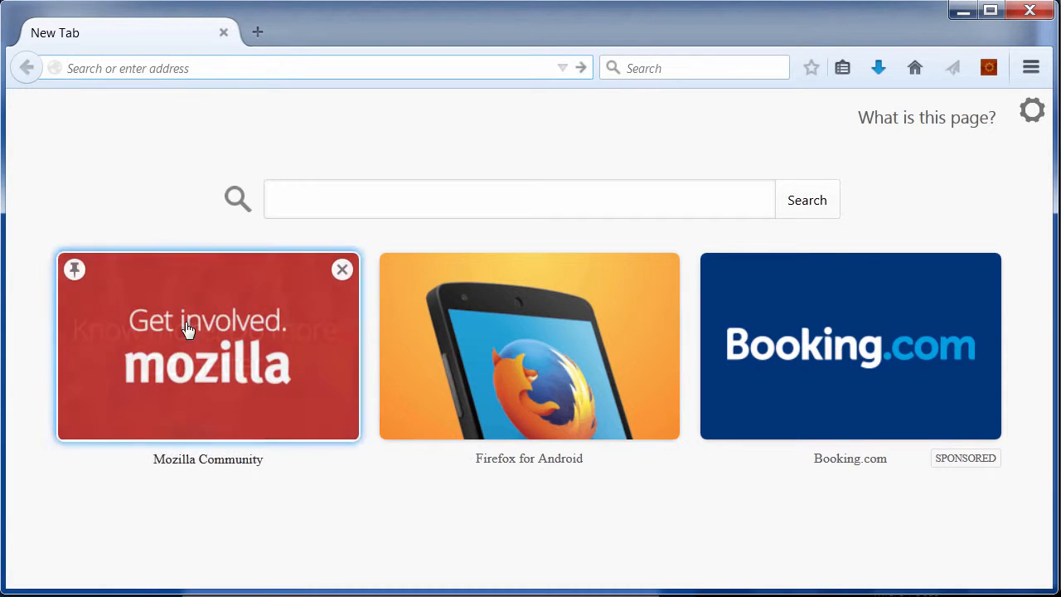
type("http://nwb-toejam:9999/")
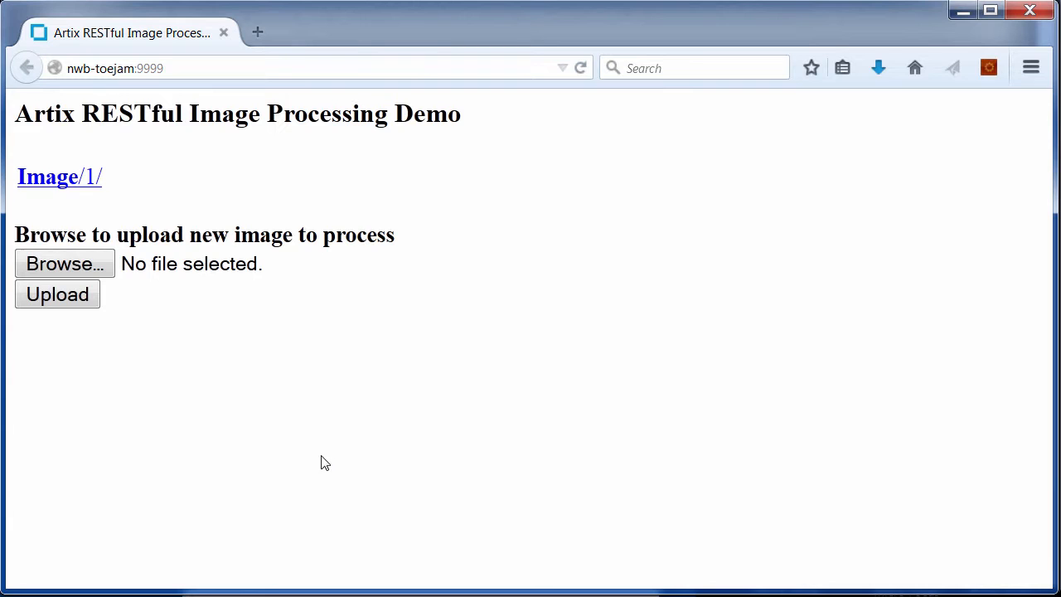
mouse_move(116, 184)
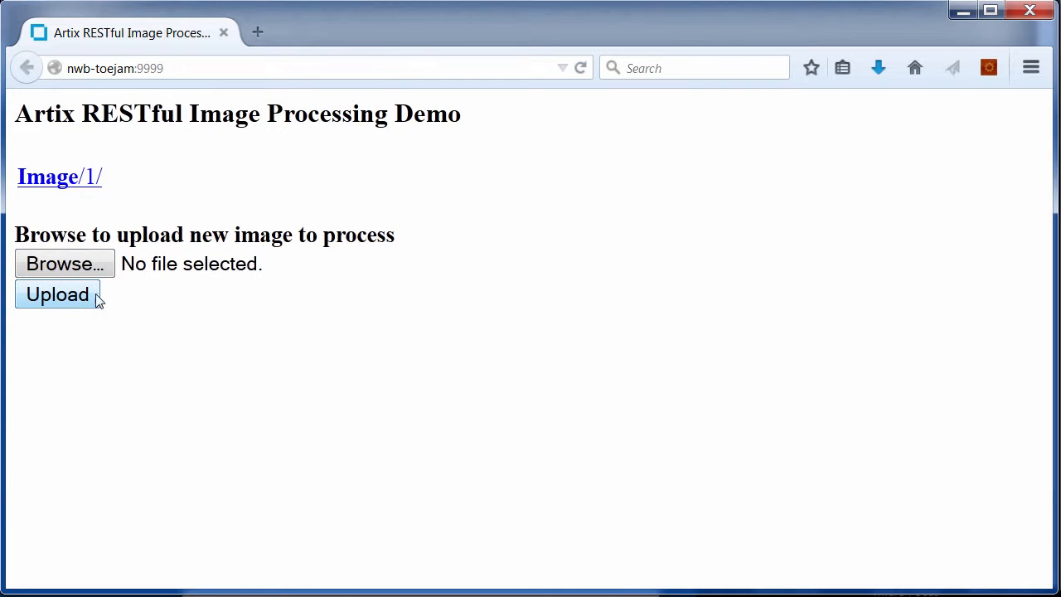
mouse_move(131, 304)
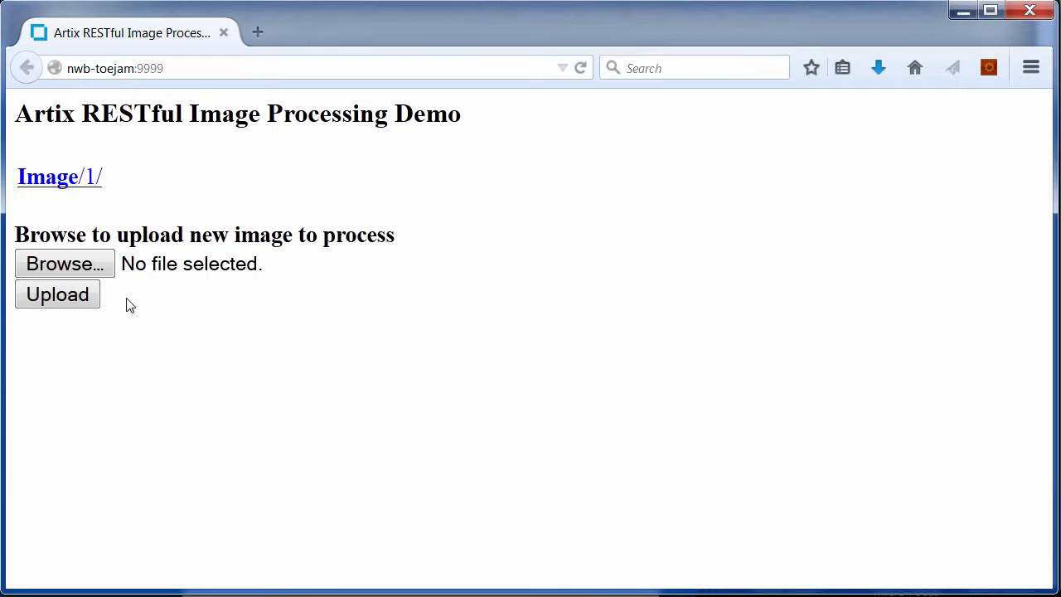
left_click(58, 177)
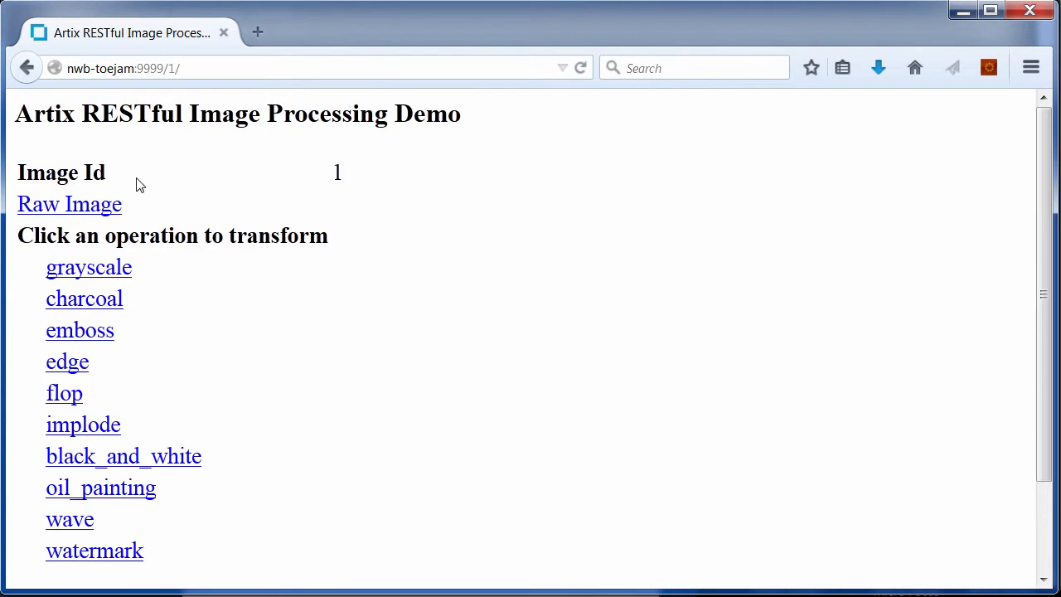
Step: Show image 1's page with the Raw Image link and grayscale-to-watermark operations
left_click(158, 68)
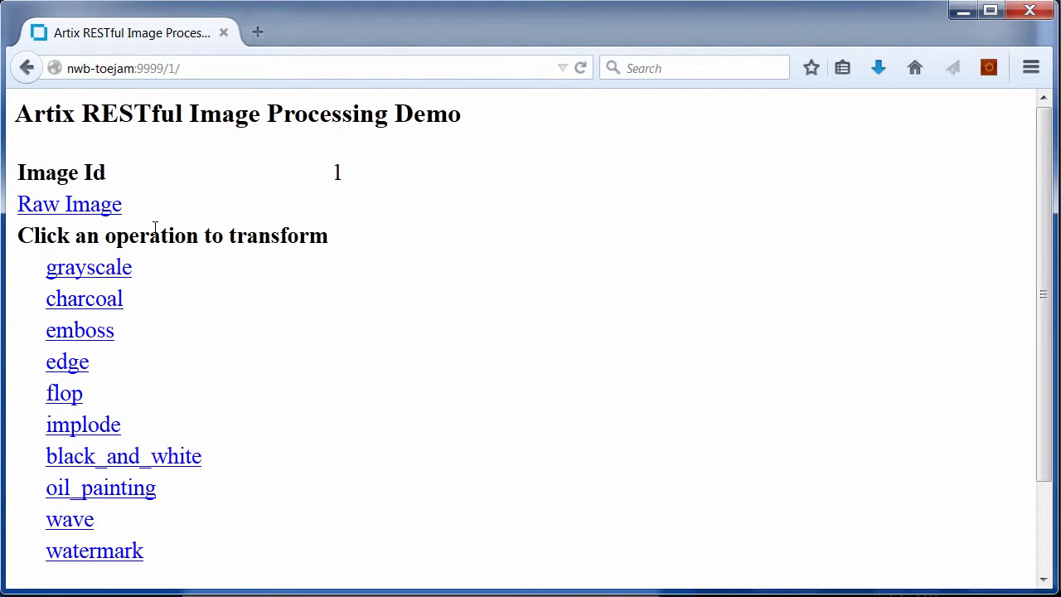
mouse_move(39, 217)
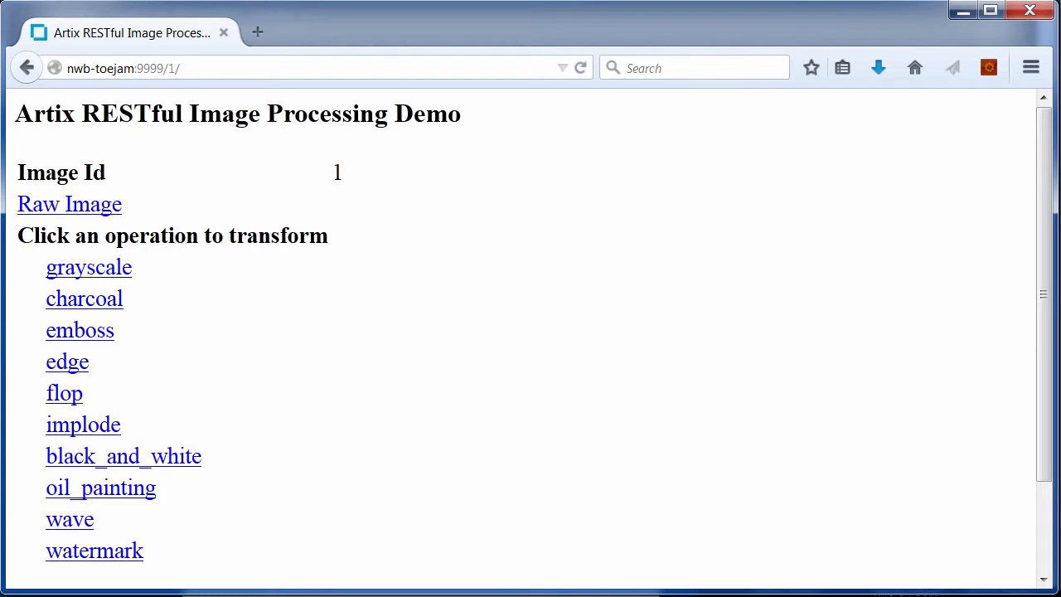
mouse_move(338, 395)
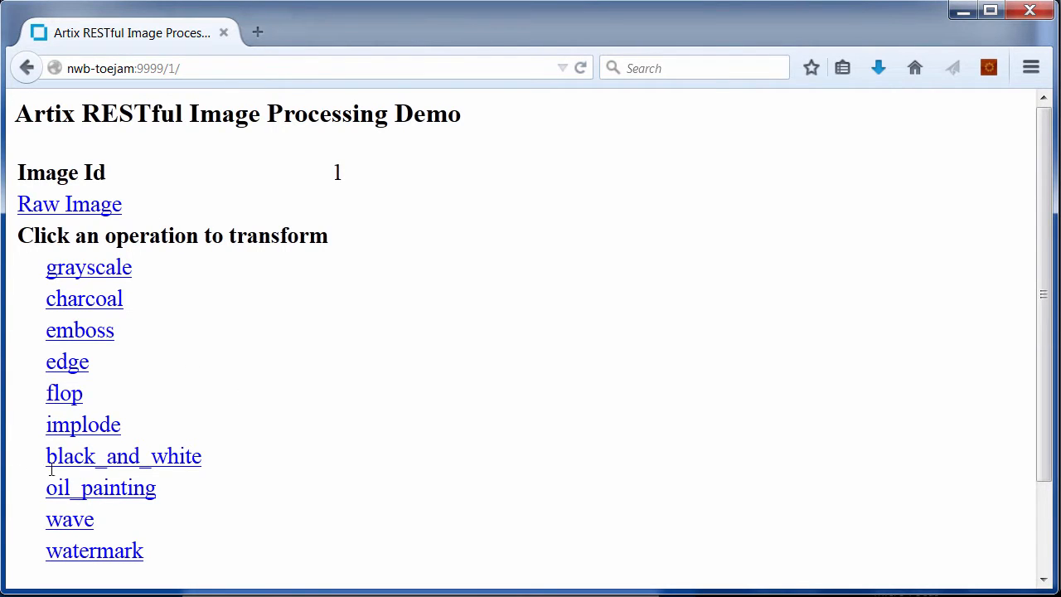
mouse_move(168, 282)
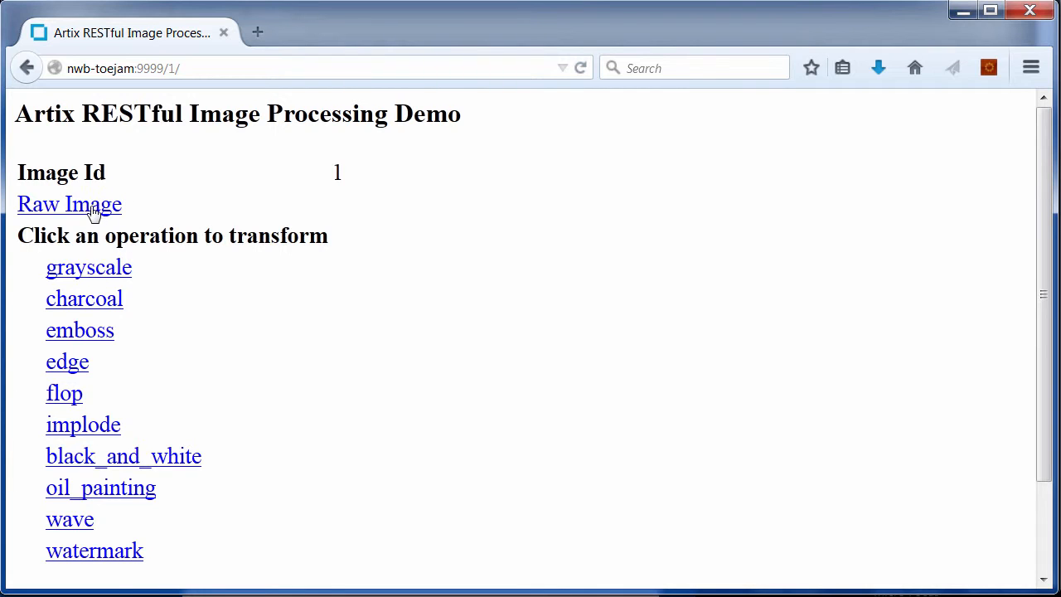
mouse_move(69, 204)
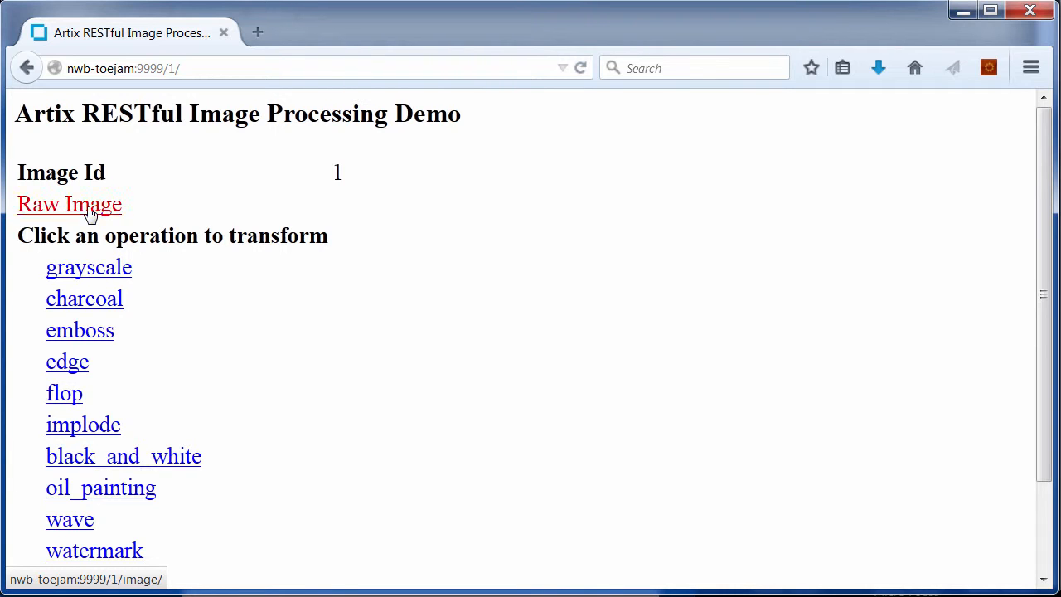
left_click(69, 203)
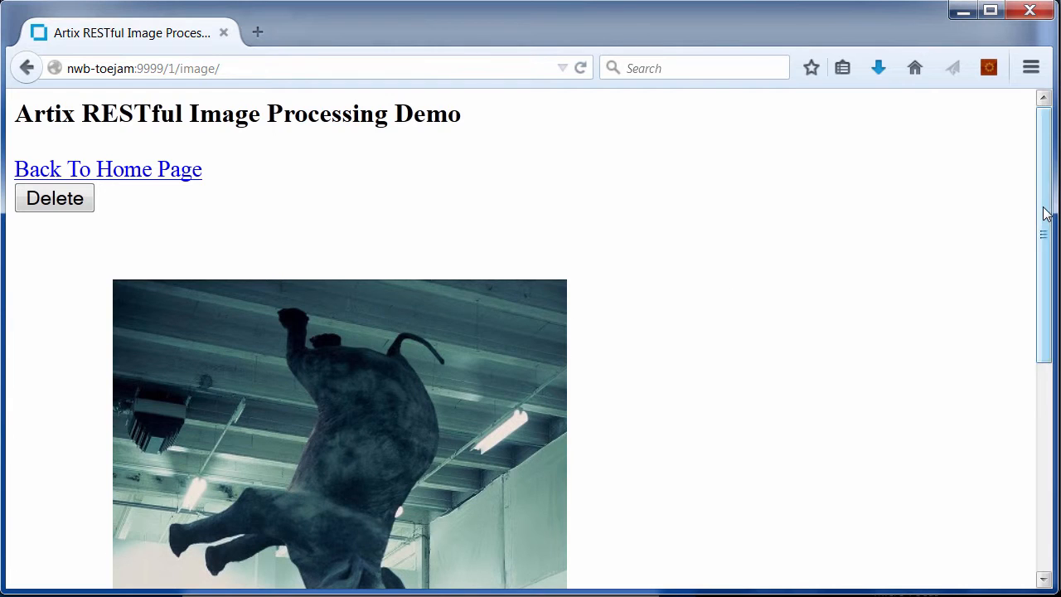
scroll("down", 3)
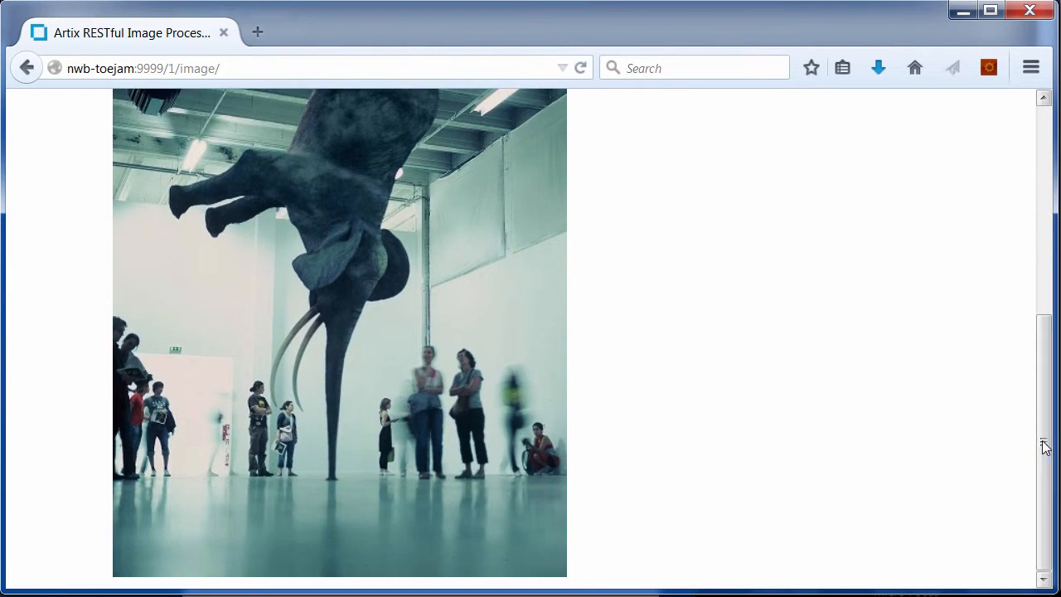
left_click(26, 67)
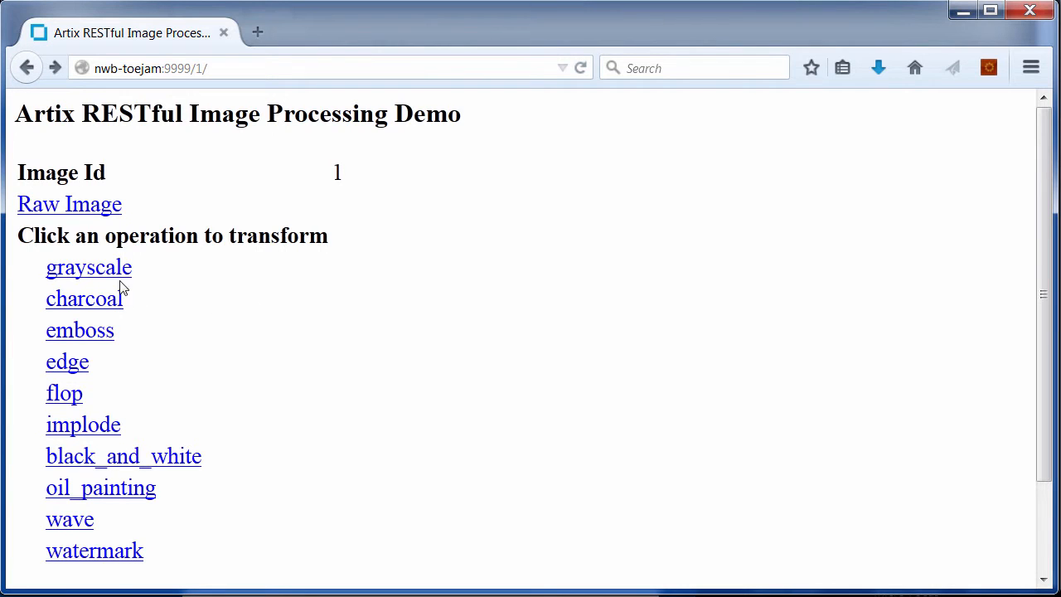
mouse_move(83, 298)
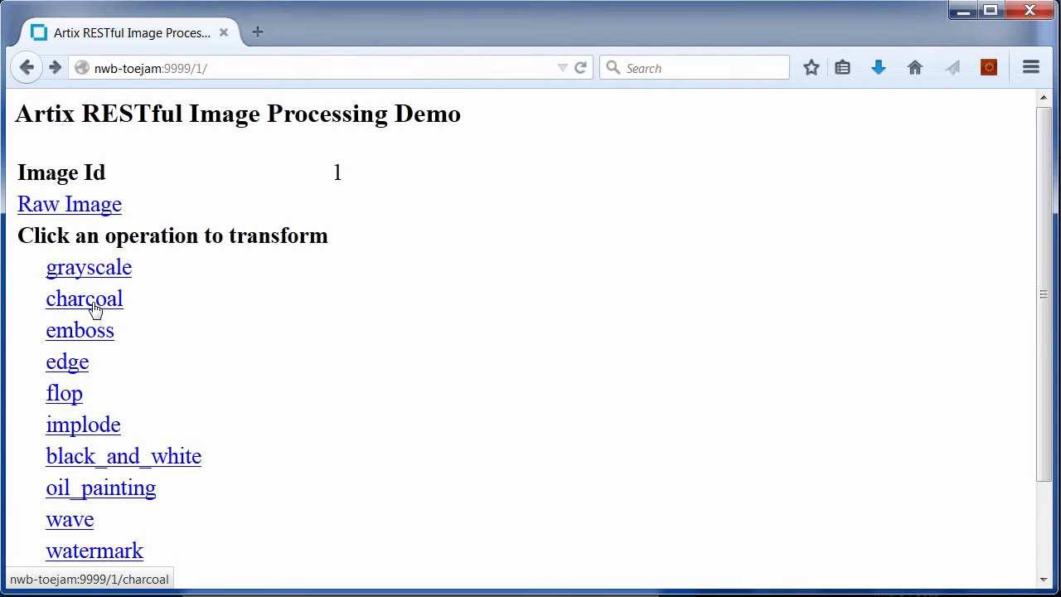
Step: Apply charcoal to image 1 and scroll to view the transformed raw image
left_click(84, 299)
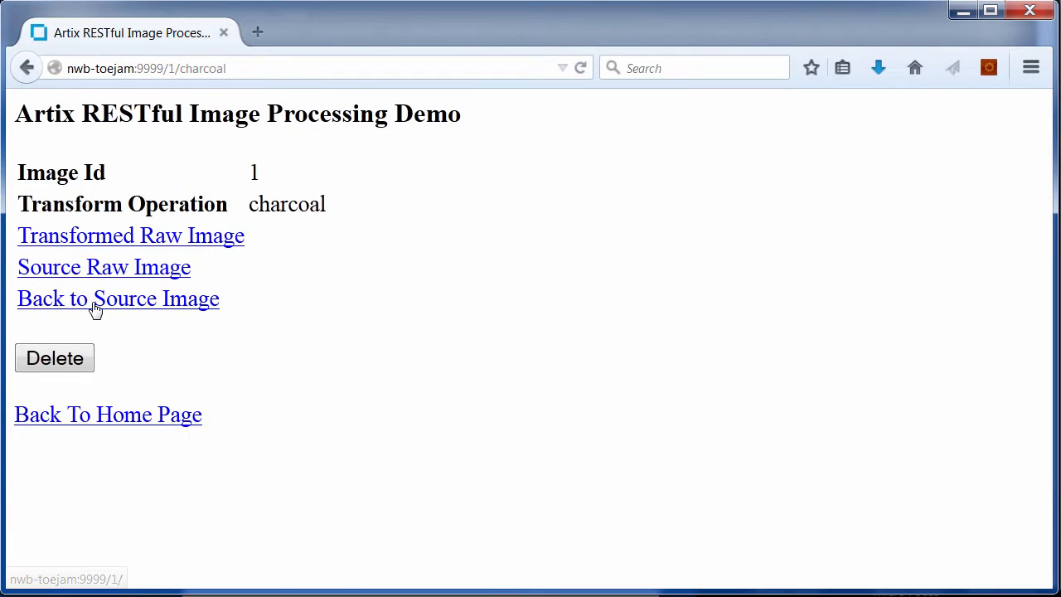
mouse_move(309, 272)
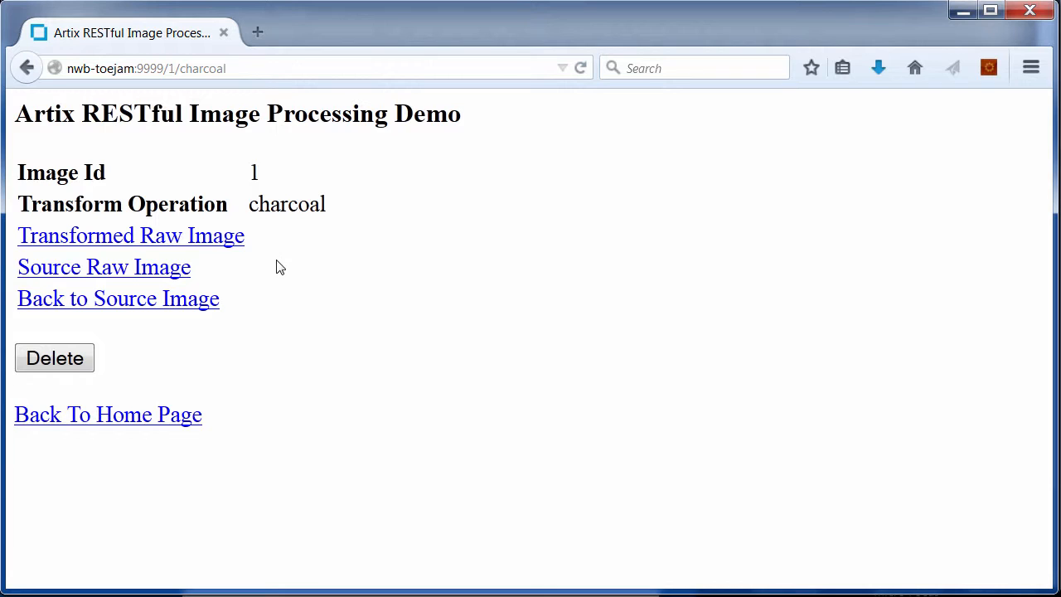
mouse_move(181, 246)
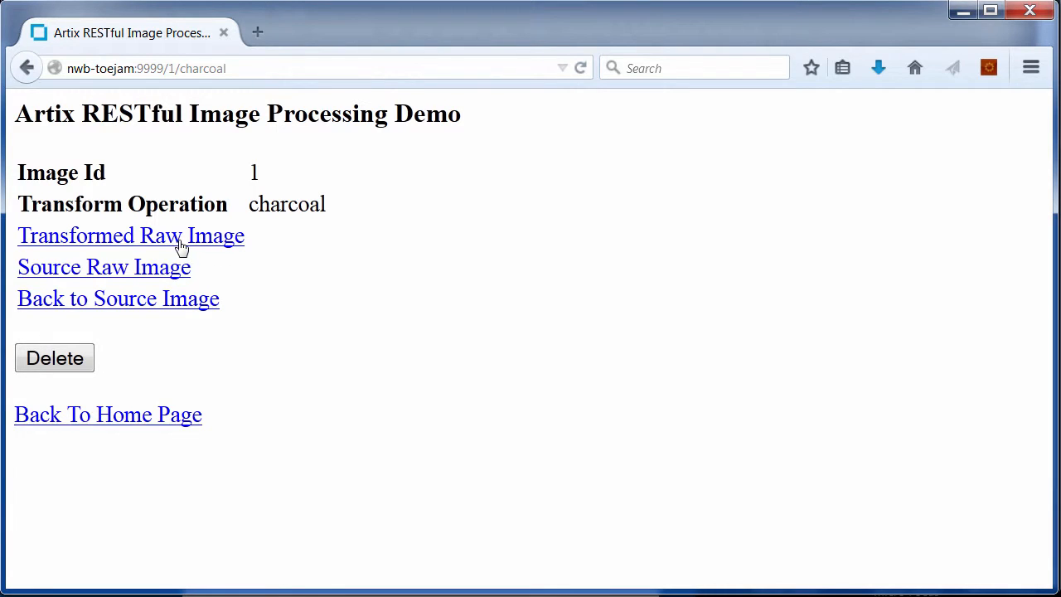
mouse_move(130, 235)
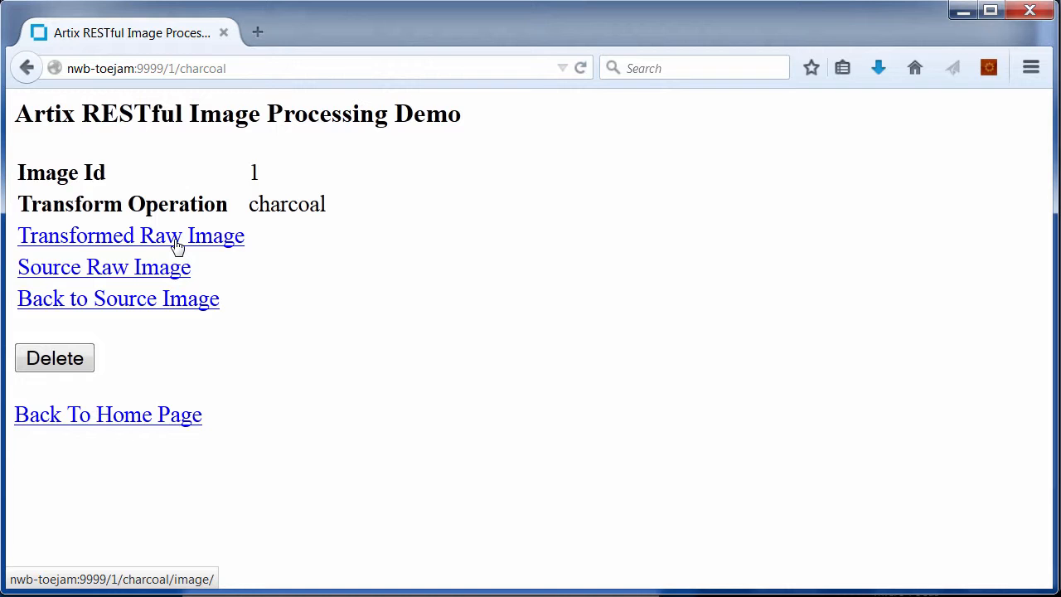
left_click(130, 236)
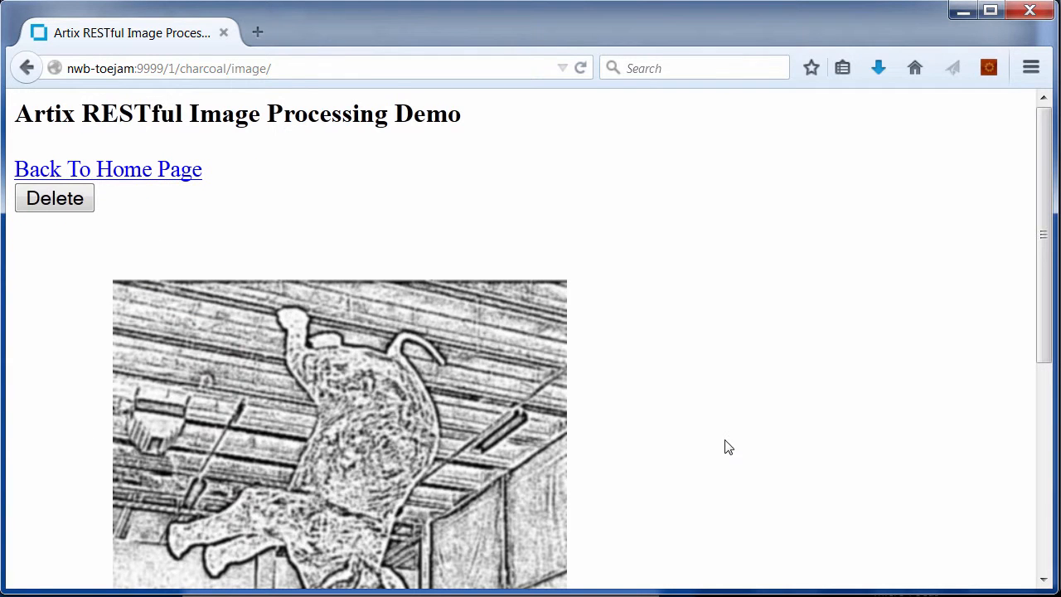
scroll("down", 3)
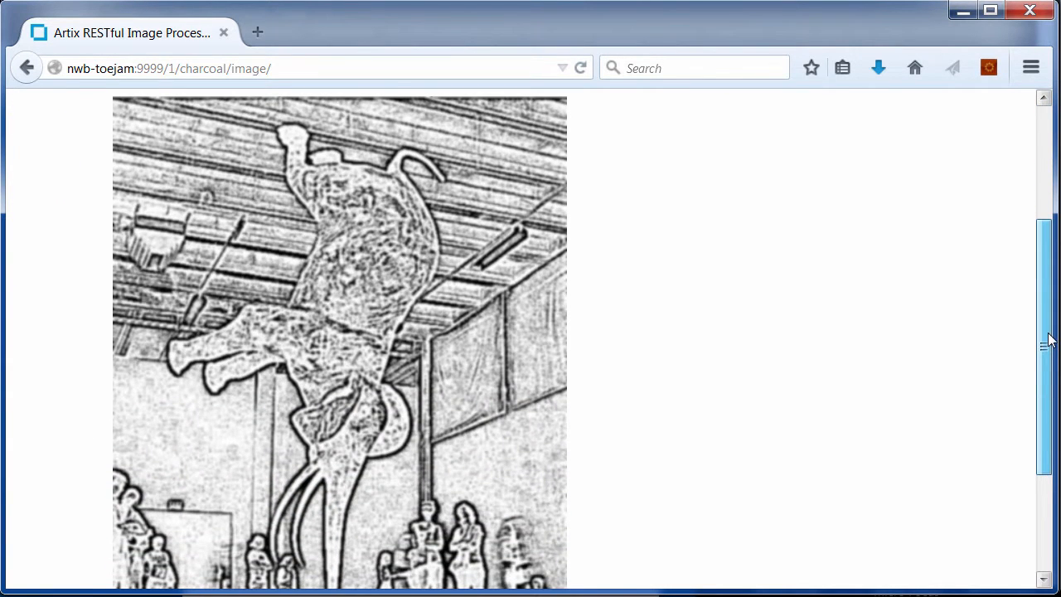
scroll("down", 3)
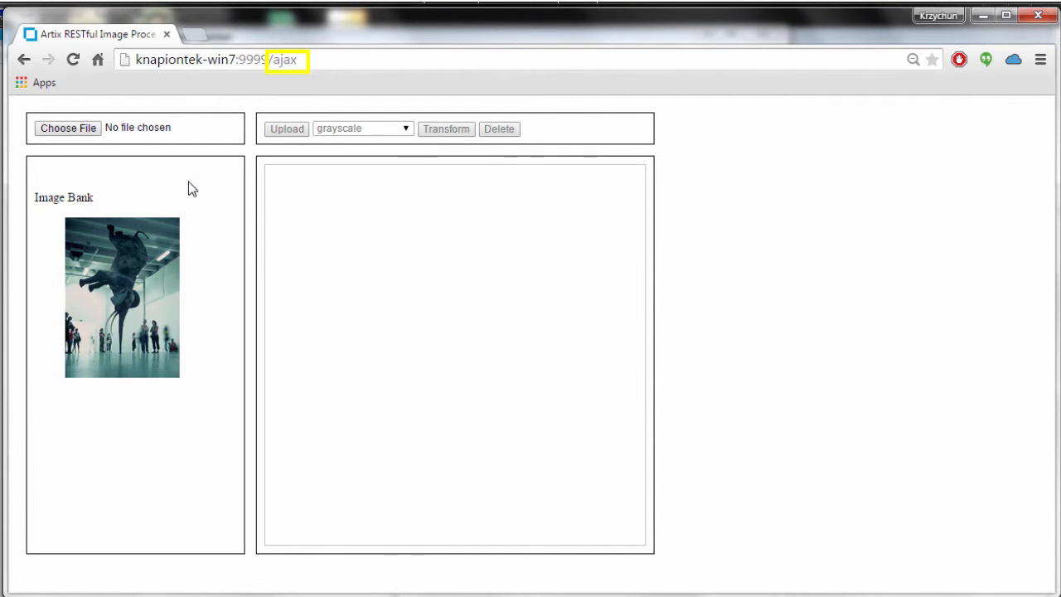
Step: Load the elephant thumbnail from Image Bank and transform it to grayscale
left_click(122, 297)
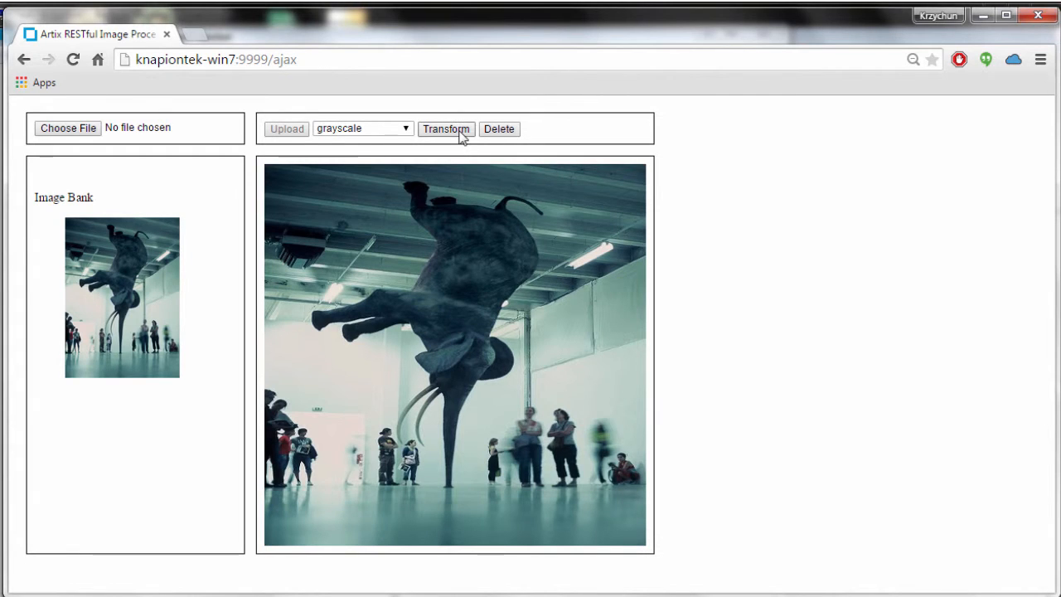
left_click(446, 129)
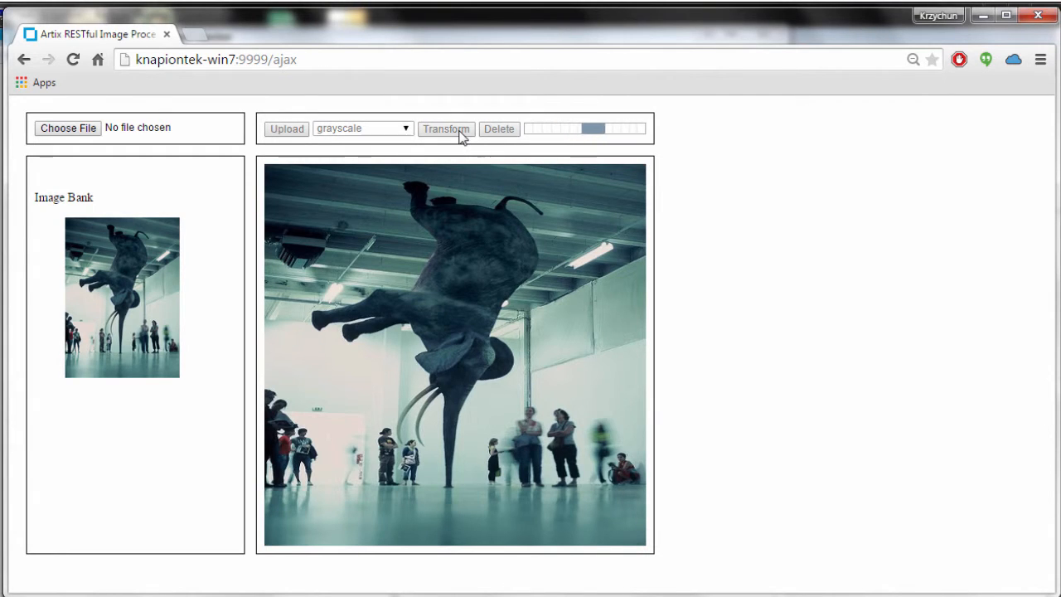
left_click(446, 128)
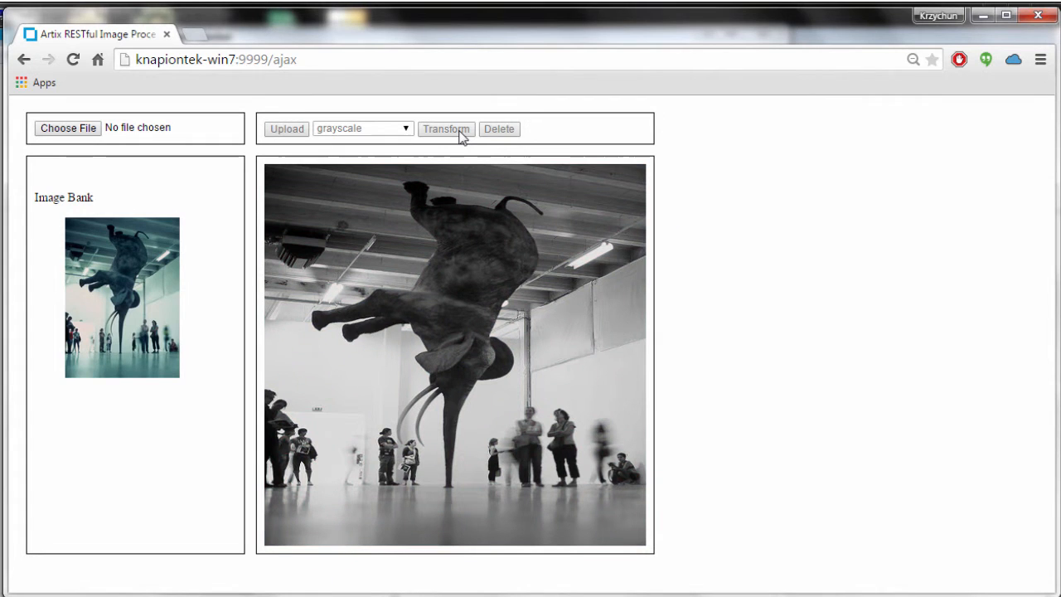